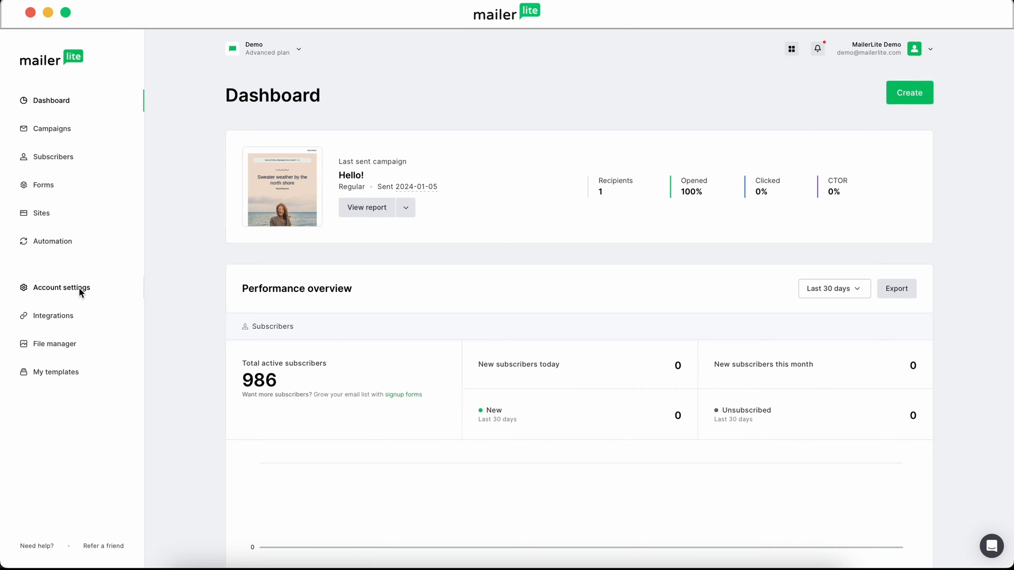
- Go to Account settings, then the Domains tab, and begin adding a sending domain
left_click(61, 288)
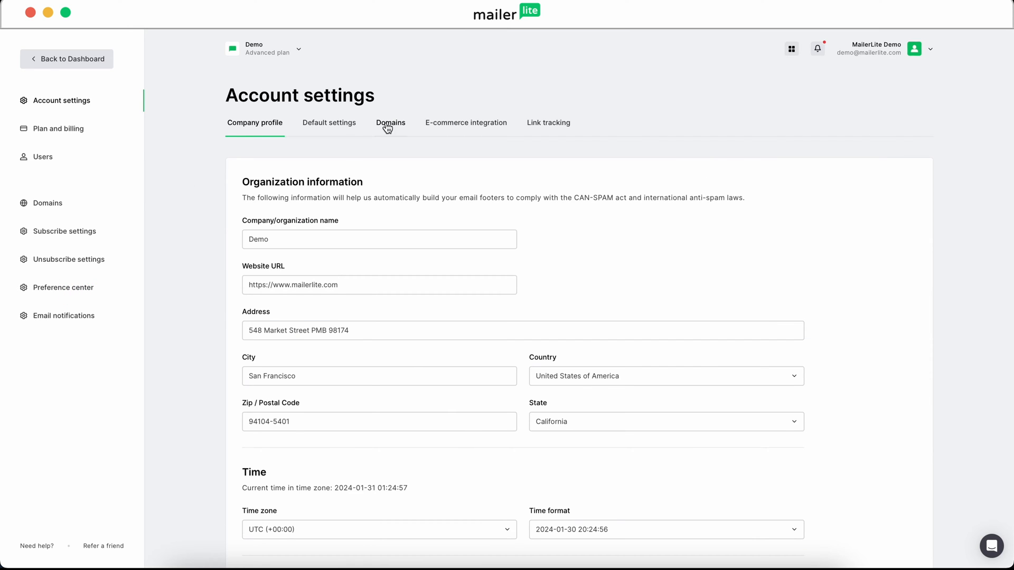
left_click(391, 123)
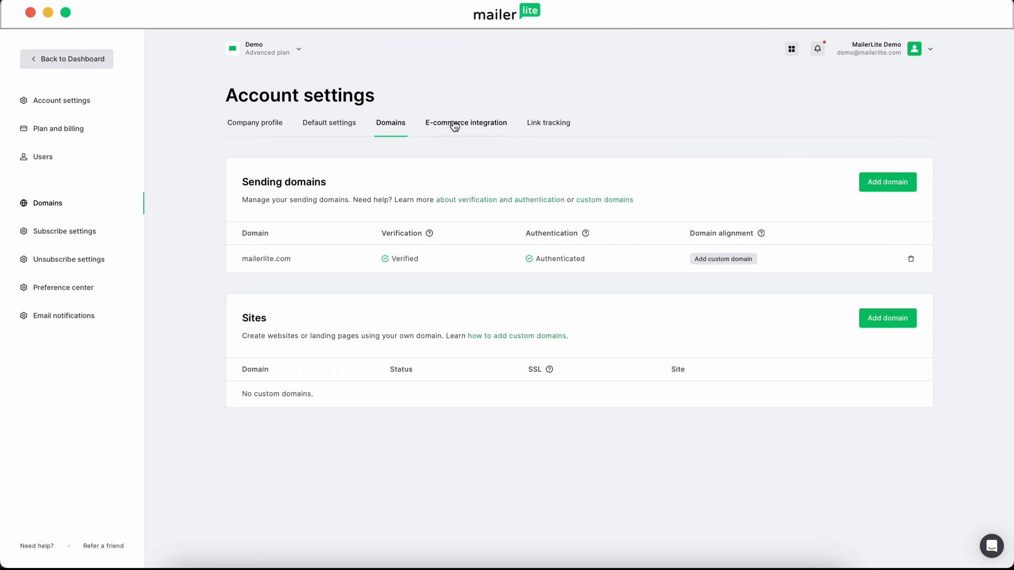
left_click(887, 181)
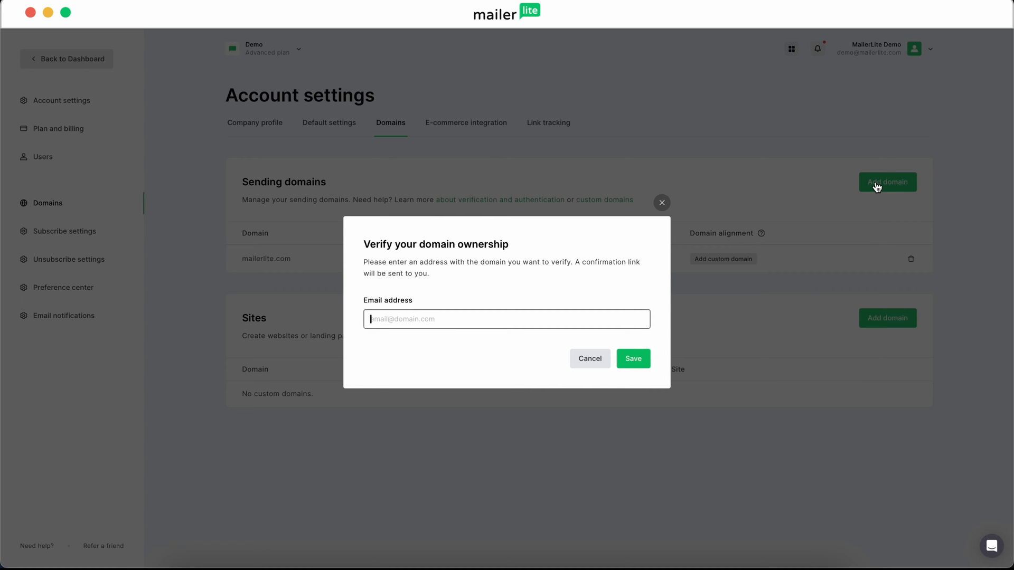
type("hello@")
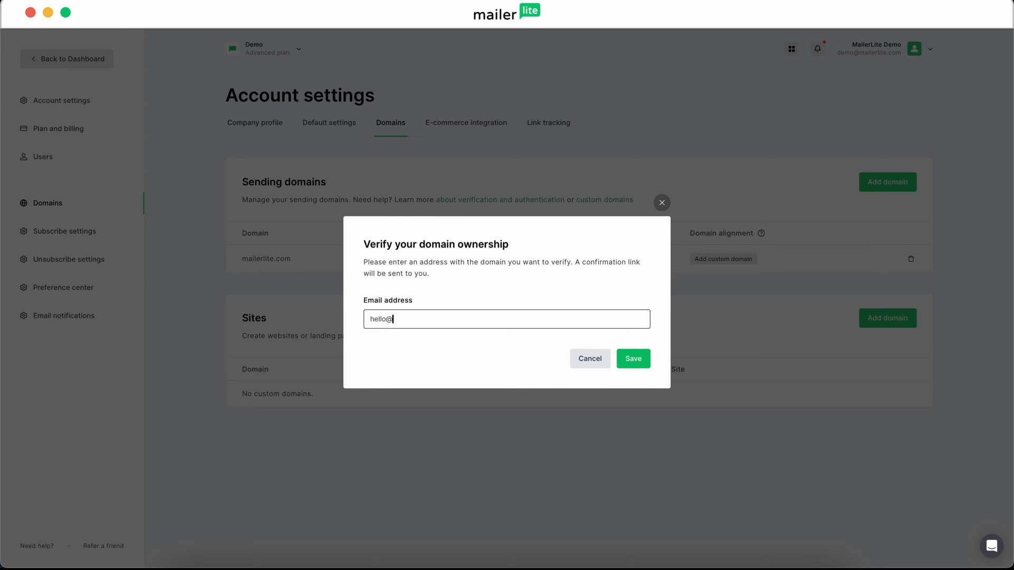
left_click(633, 360)
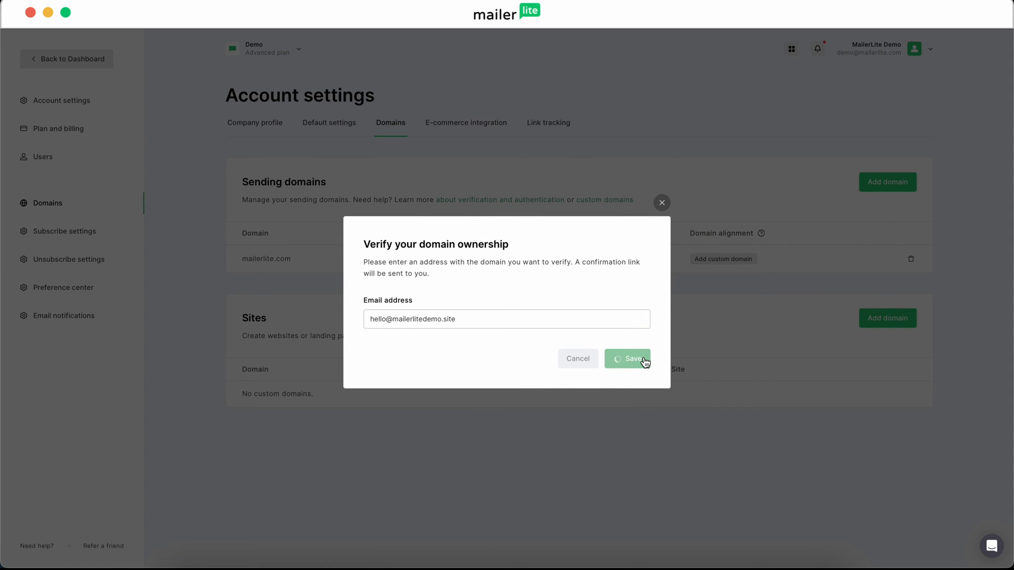
left_click(628, 359)
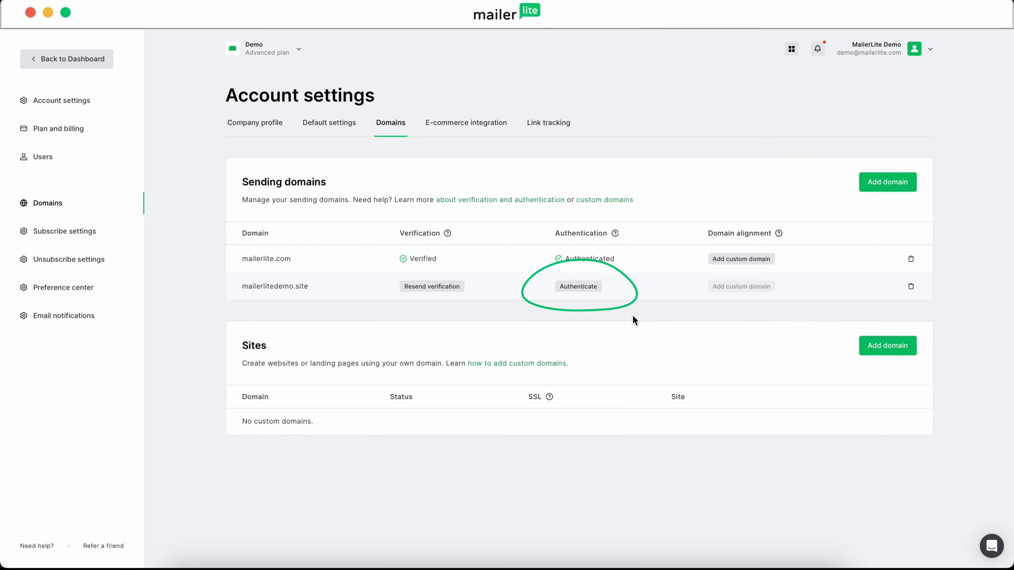
left_click(579, 286)
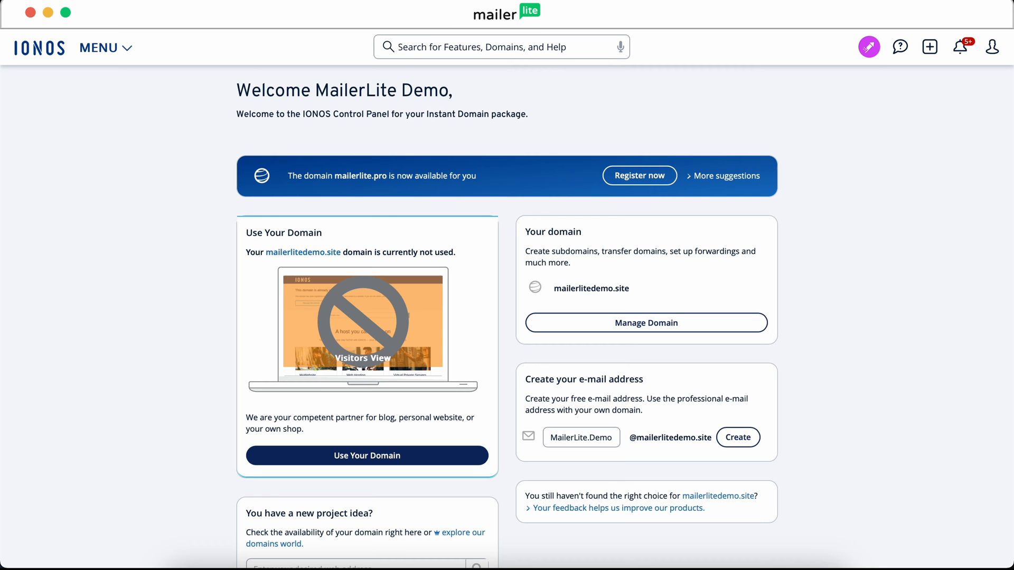
- Open DNS settings for mailerlitedemo.site under Domains & SSL and begin a new record
left_click(99, 47)
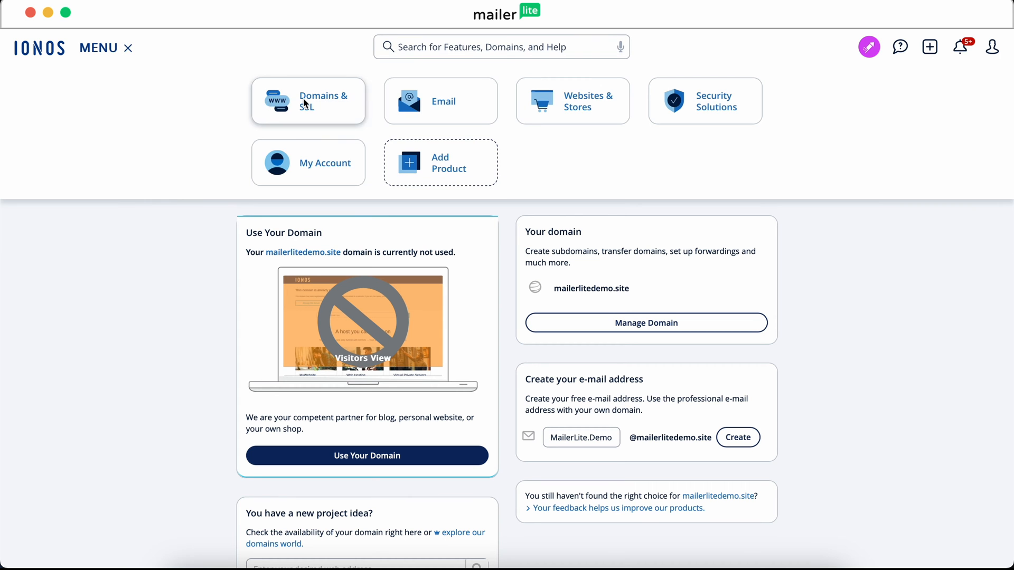
left_click(308, 101)
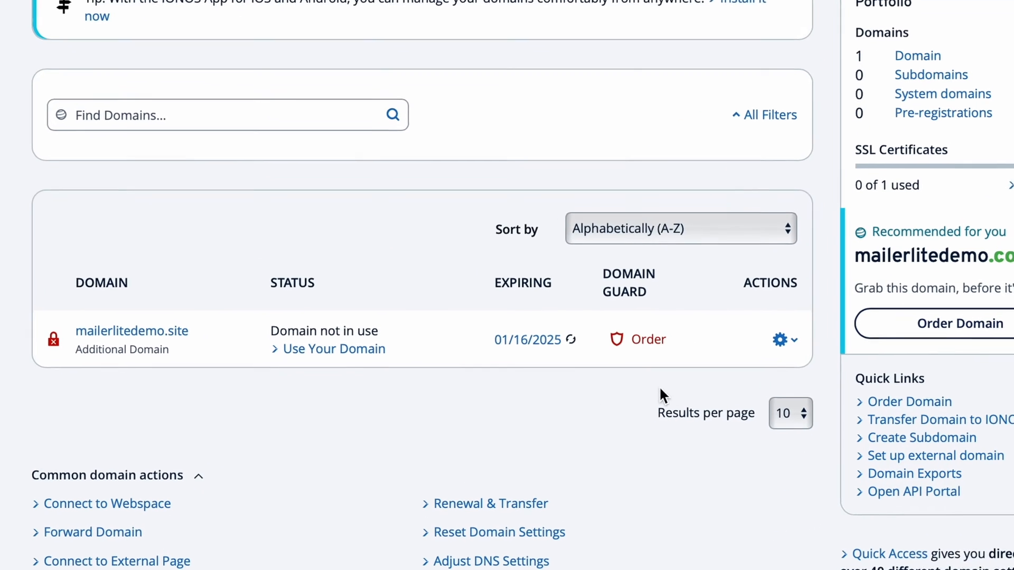
left_click(781, 339)
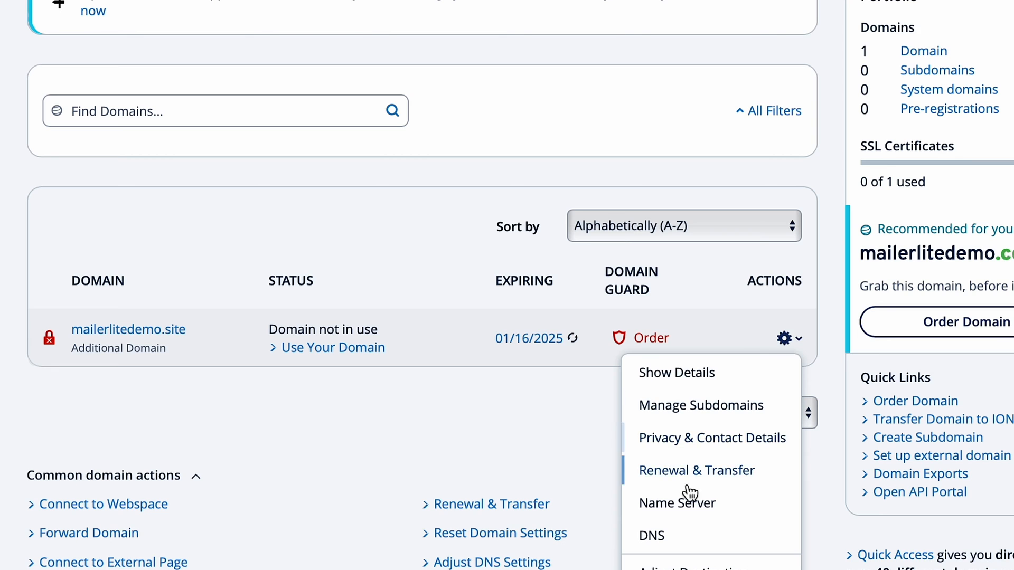
left_click(651, 535)
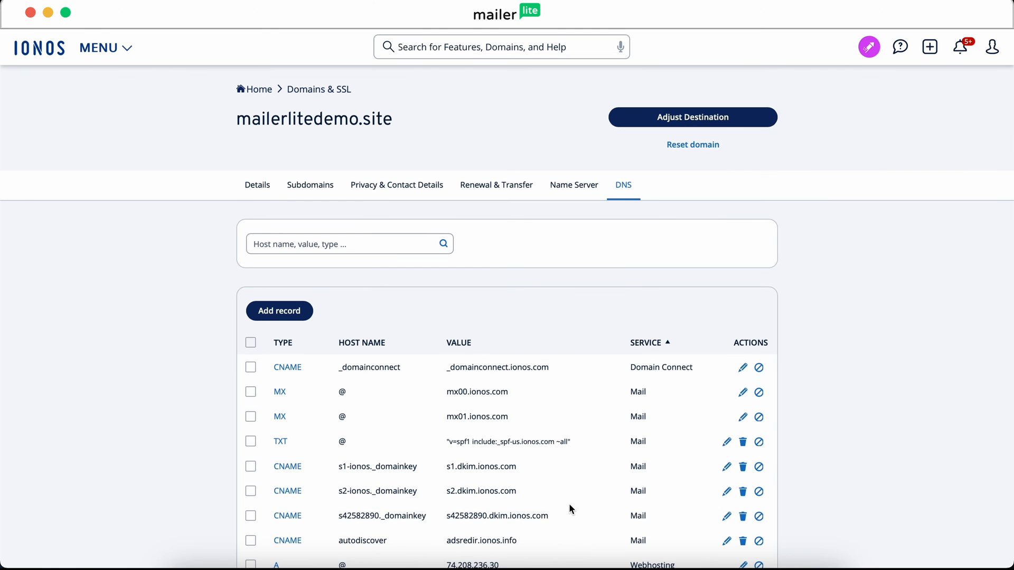
mouse_move(381, 392)
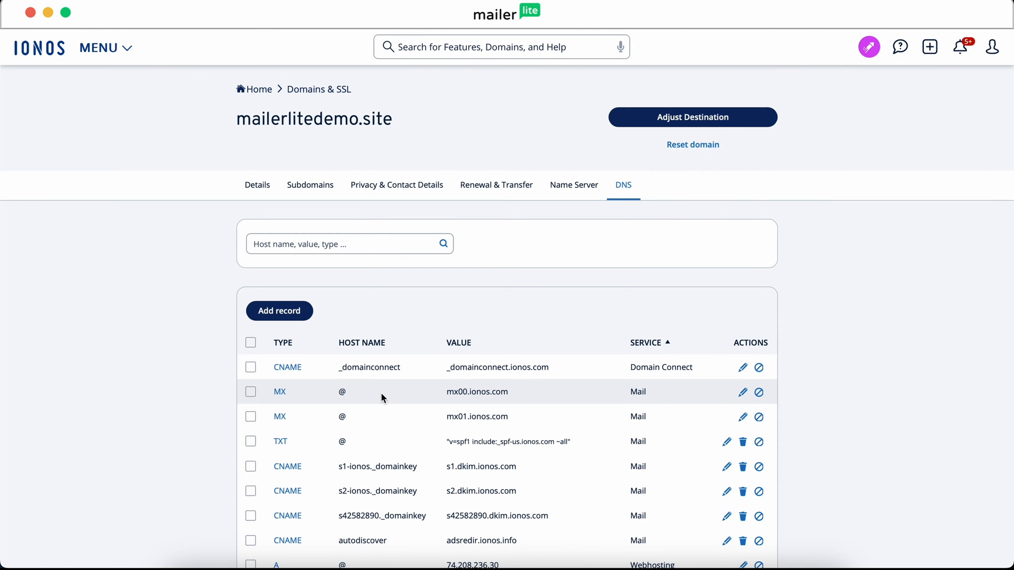
mouse_move(280, 311)
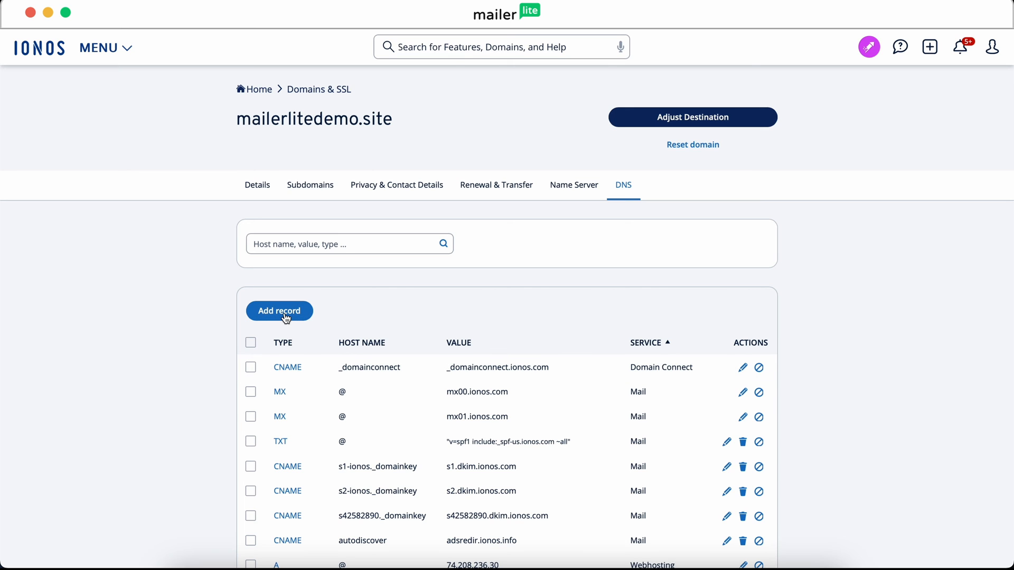
left_click(278, 311)
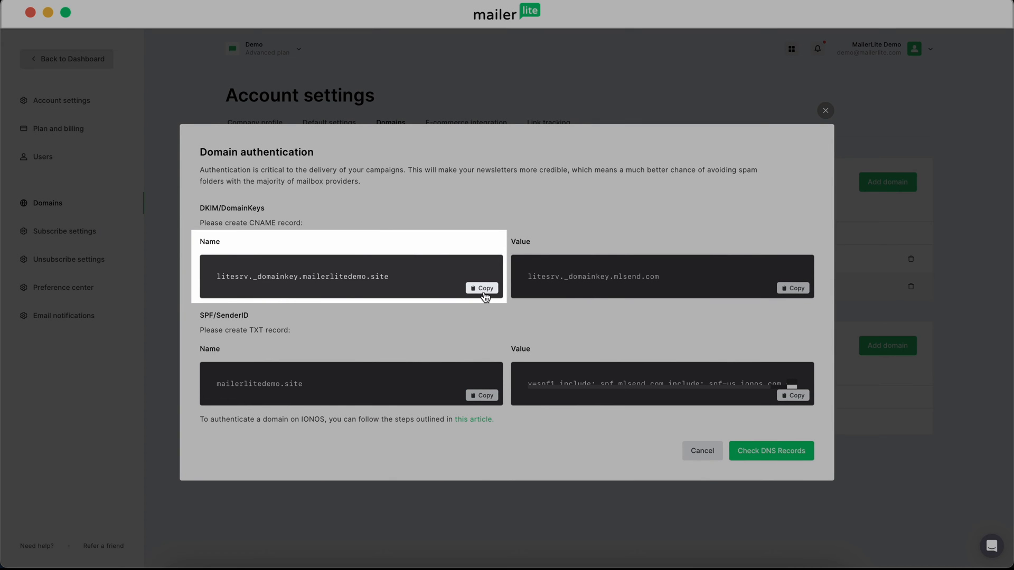
- Save CNAME litesrv._domainkey.mailerlitedemo.site pointing to litesrv._domainkey.mlsend.com
left_click(482, 288)
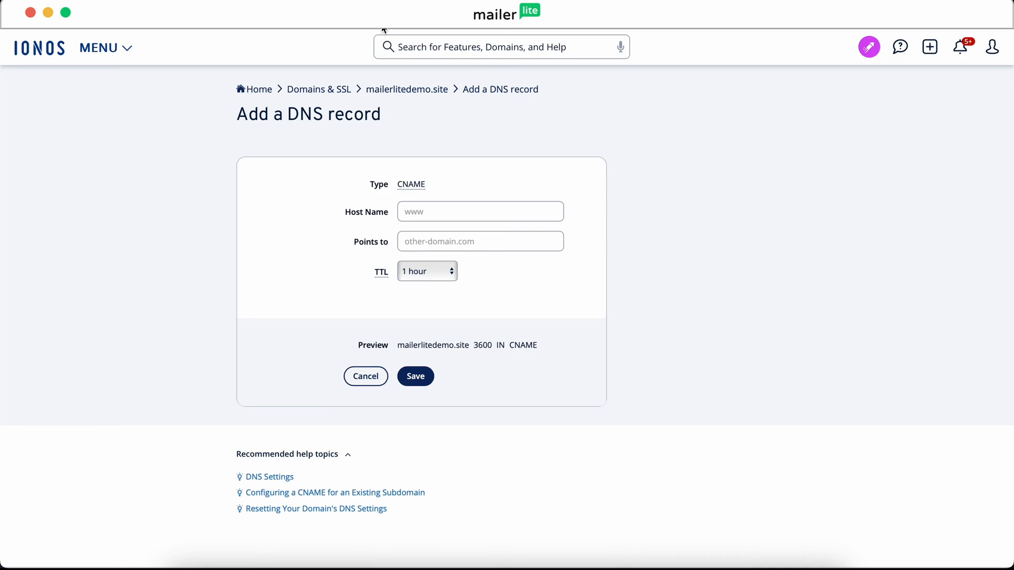
type("litesrv._domainkey.mailerlitedemo.site")
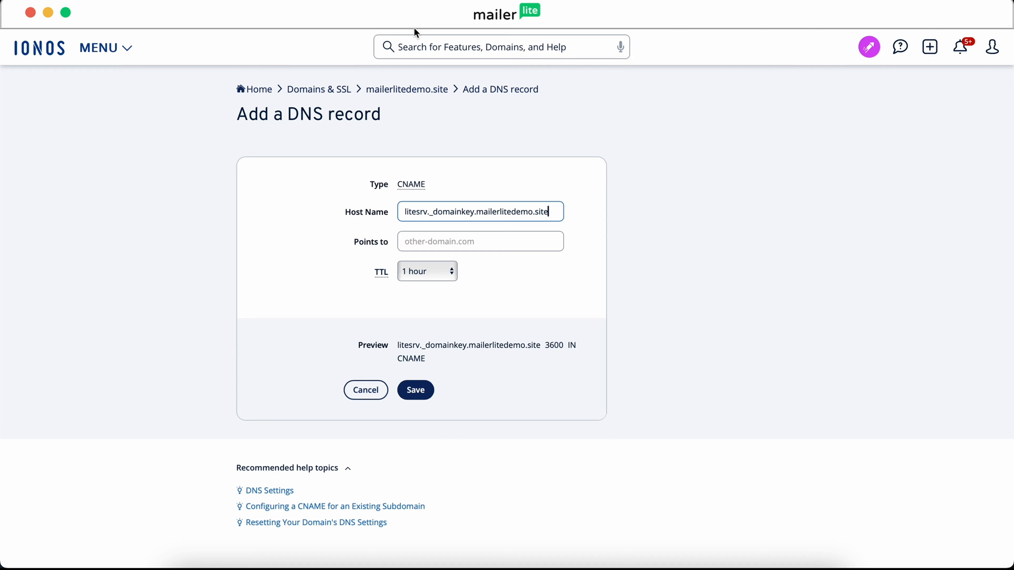
left_click(480, 241)
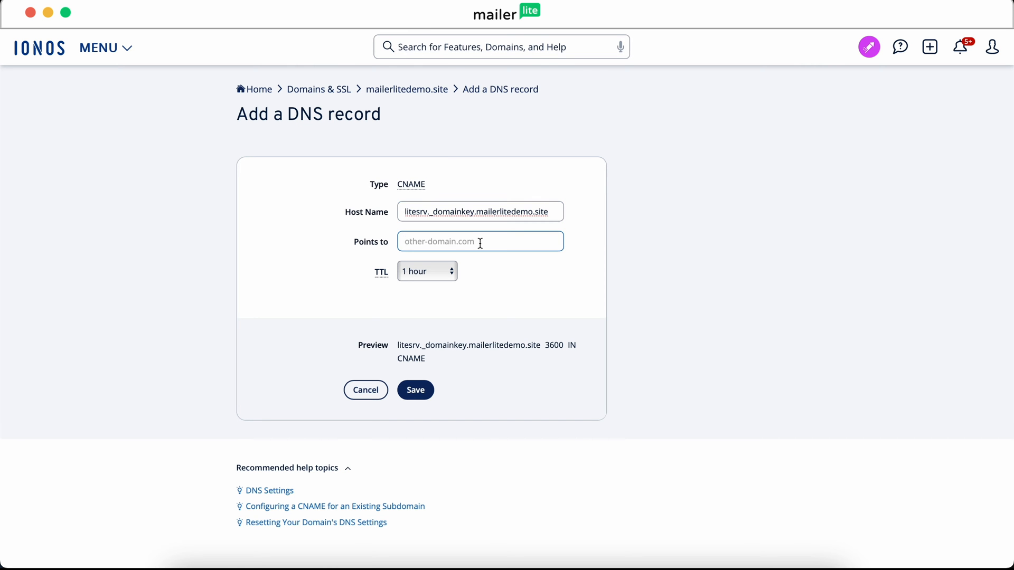
type("litesrv._domainkey.mlsend.com")
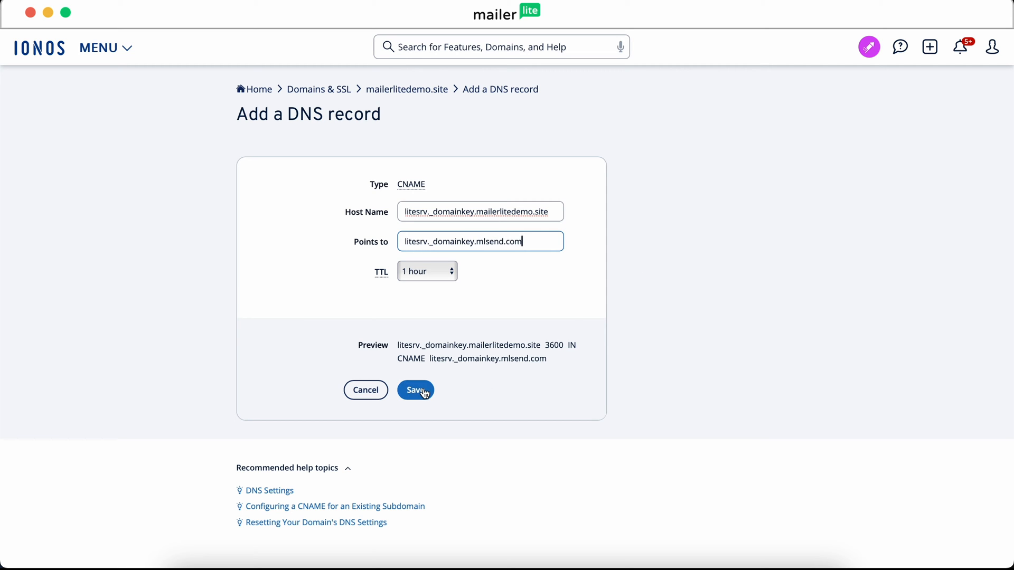
left_click(416, 390)
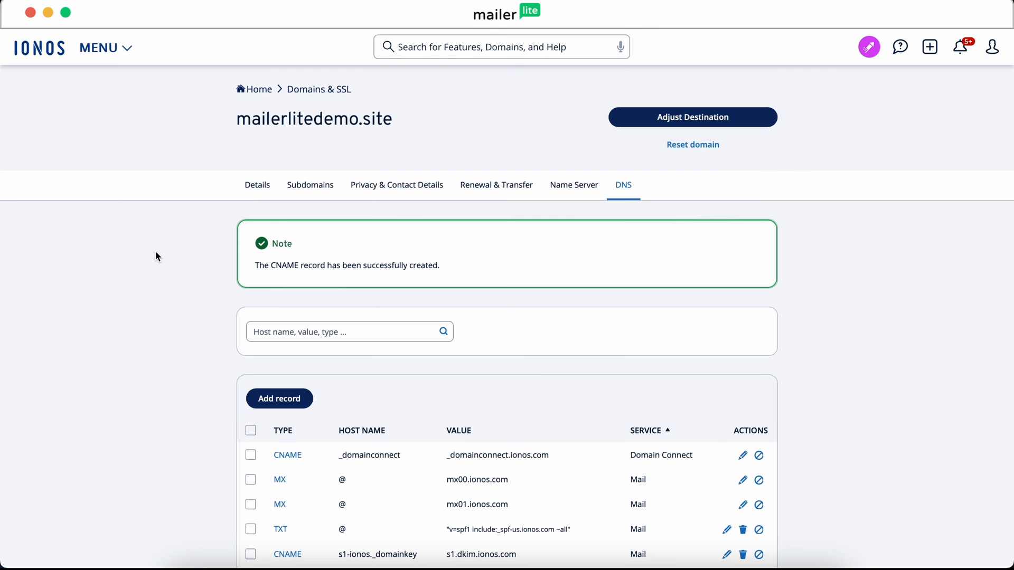
mouse_move(221, 231)
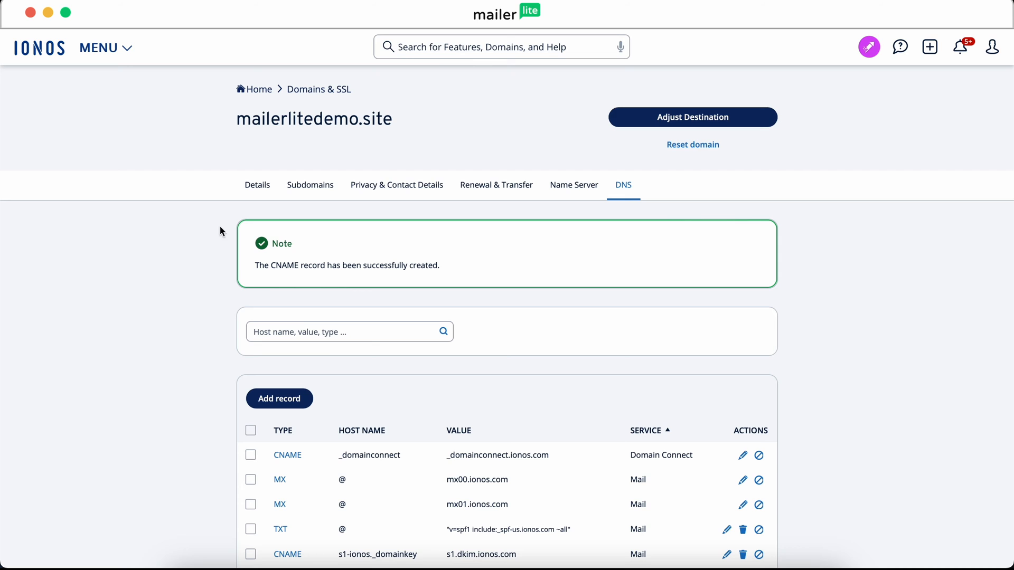
mouse_move(222, 323)
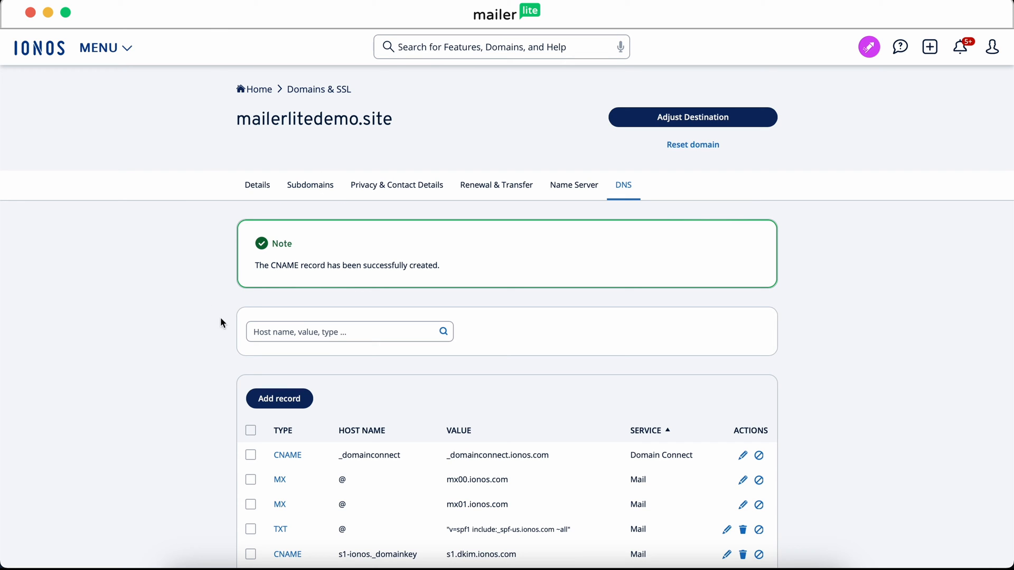
- Fill in an SPF (TXT) record for host @ with MailerLite's SPF value and submit it
left_click(279, 399)
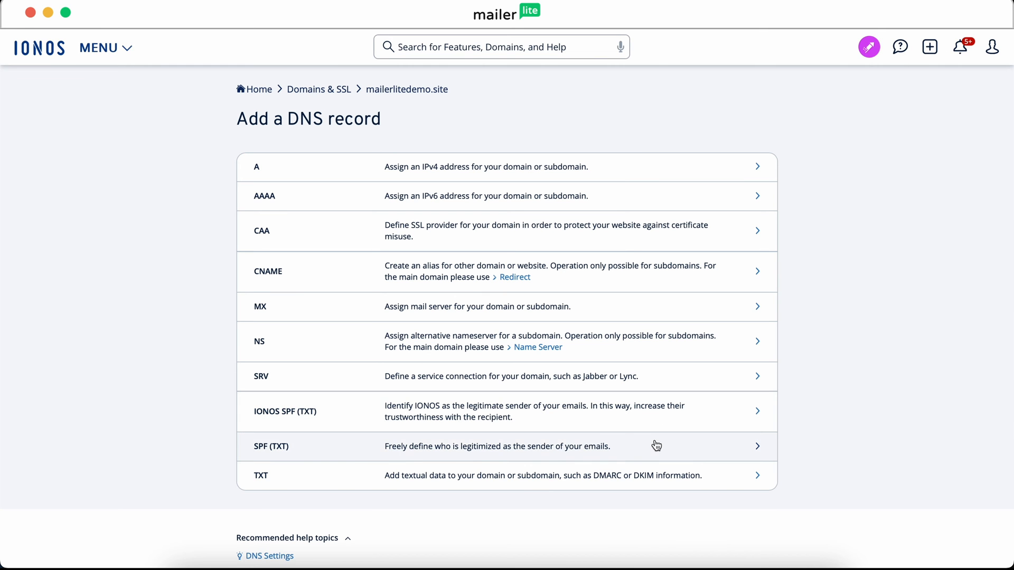
left_click(496, 446)
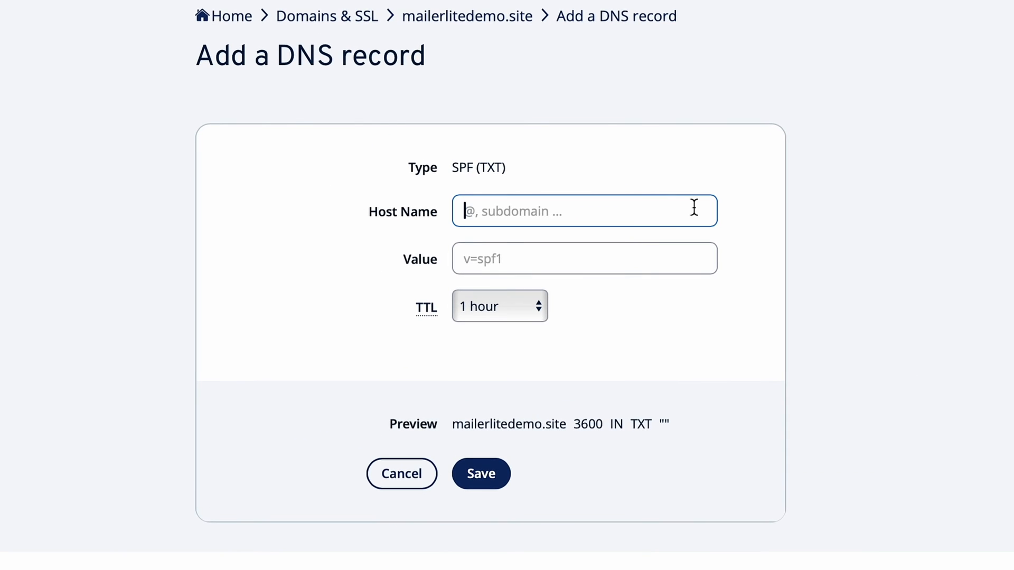
type("@")
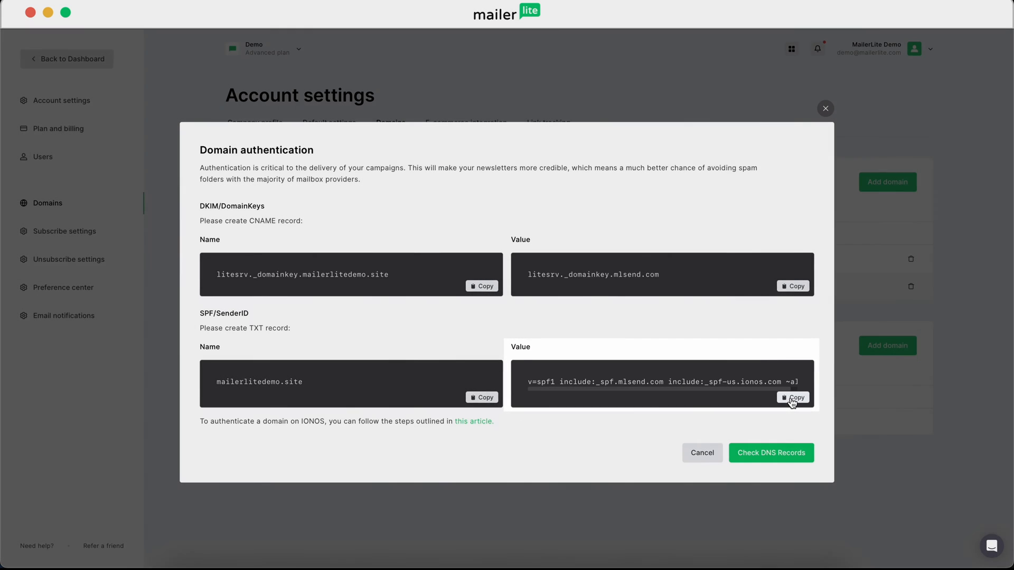
left_click(793, 397)
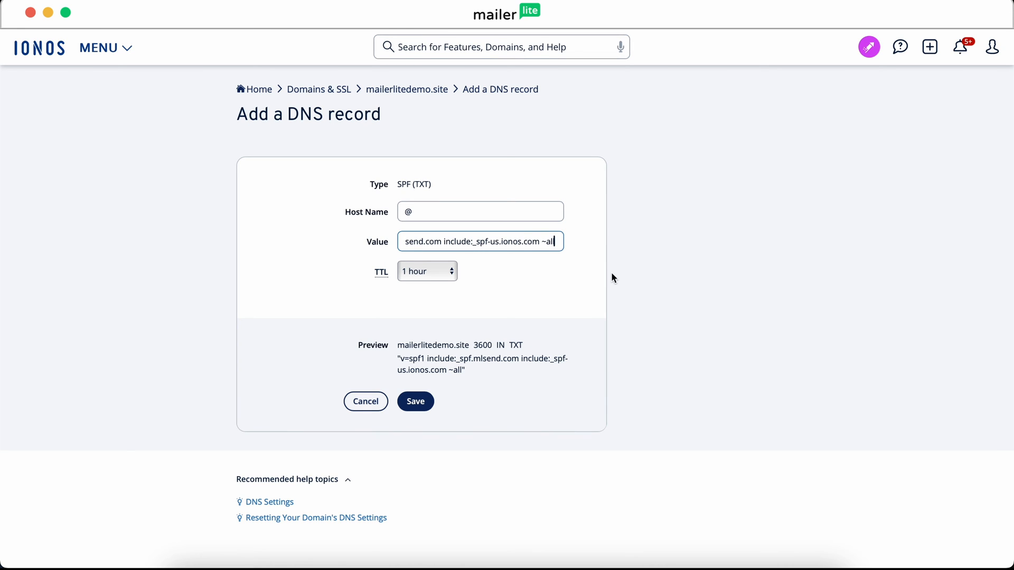
left_click(415, 401)
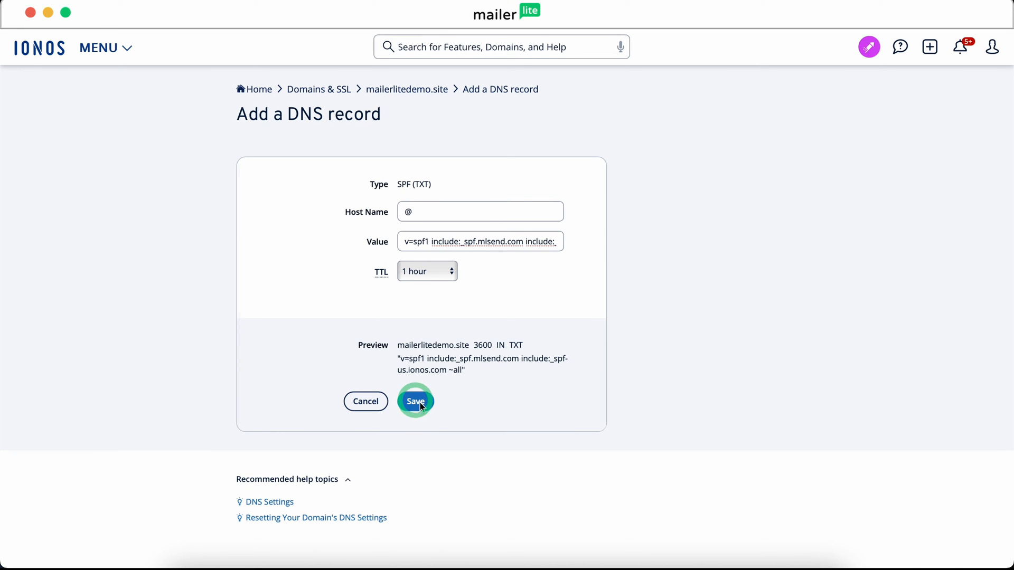
left_click(416, 401)
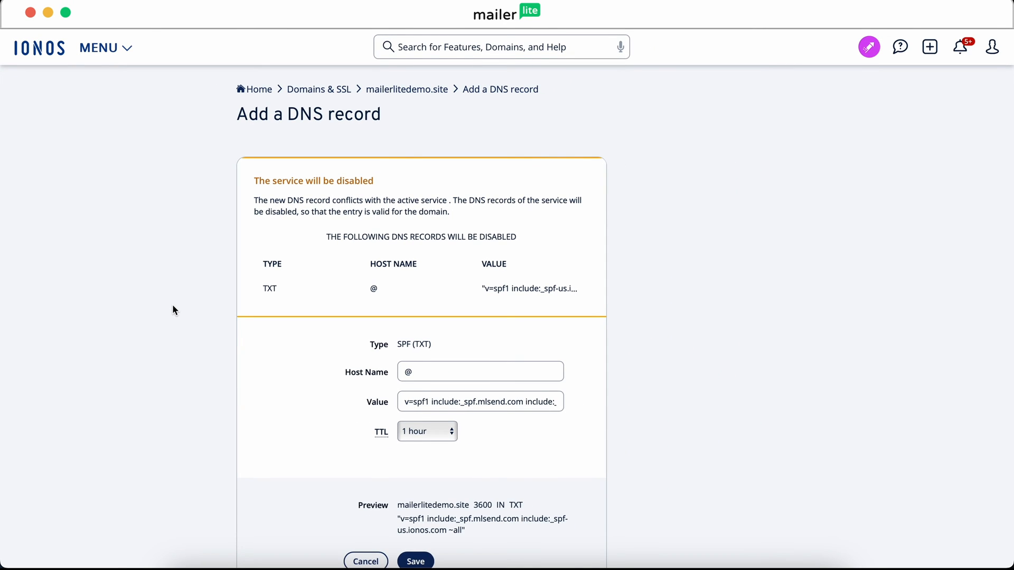
- Confirm saving the SPF record despite the warning about disabling the old IONOS SPF record
scroll("down", 3)
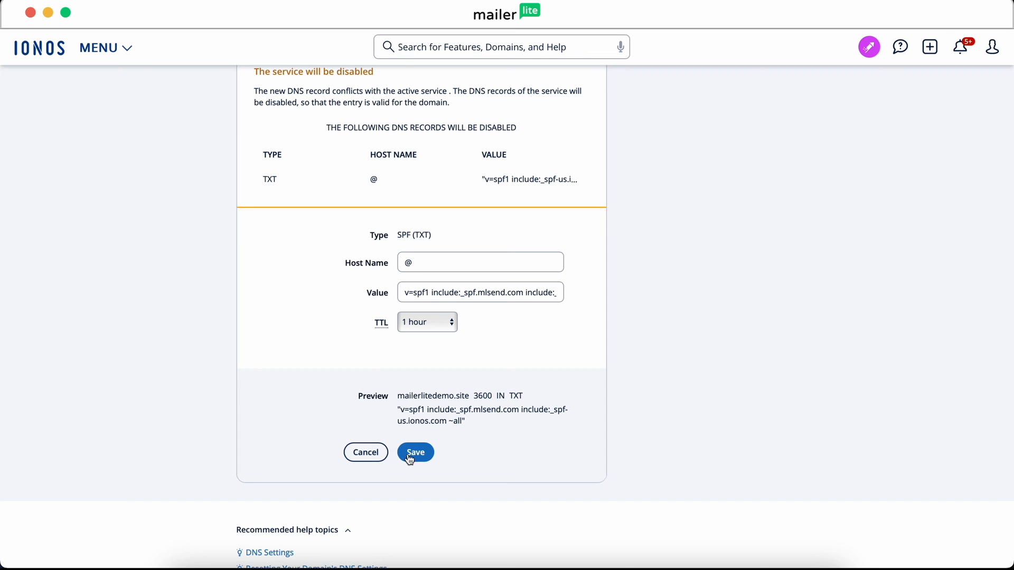
left_click(415, 452)
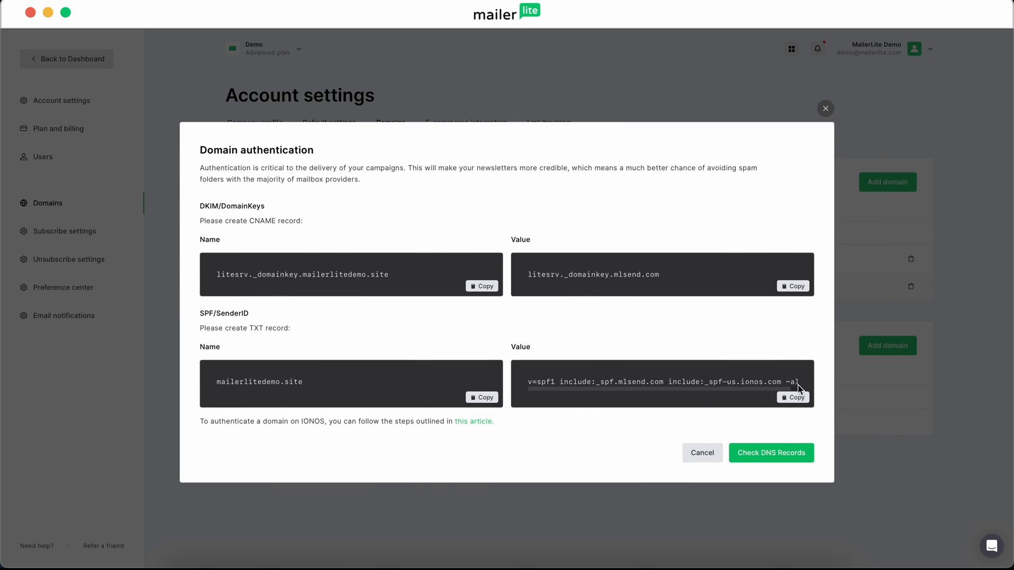
mouse_move(771, 452)
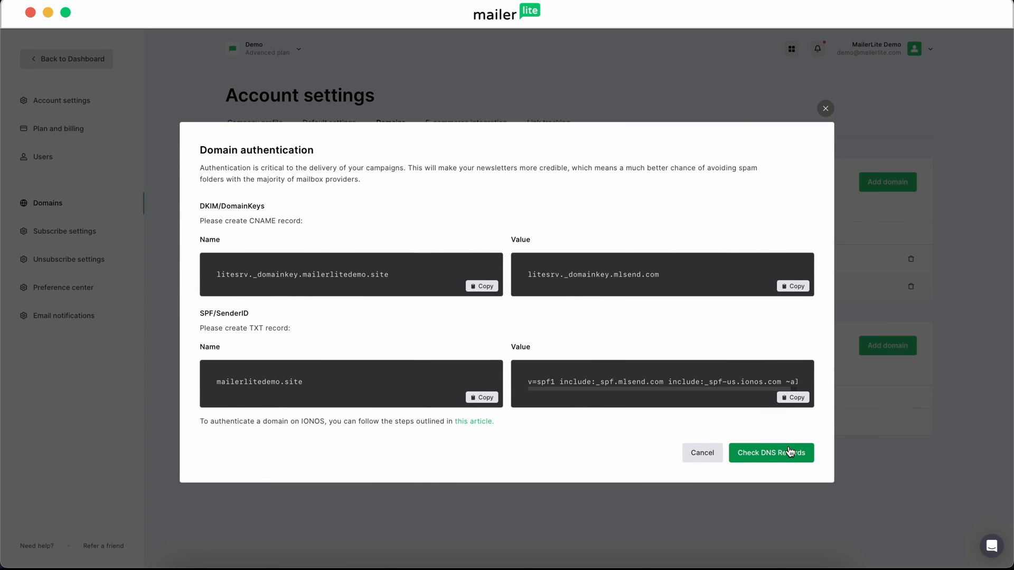
- Run Check DNS Records so mailerlitedemo.site shows as Authenticated
left_click(771, 453)
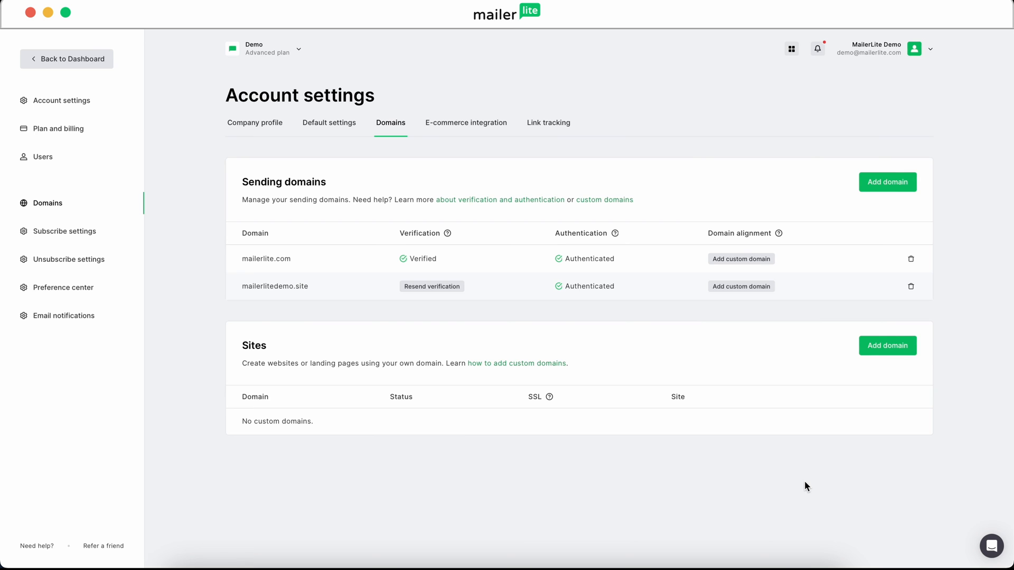